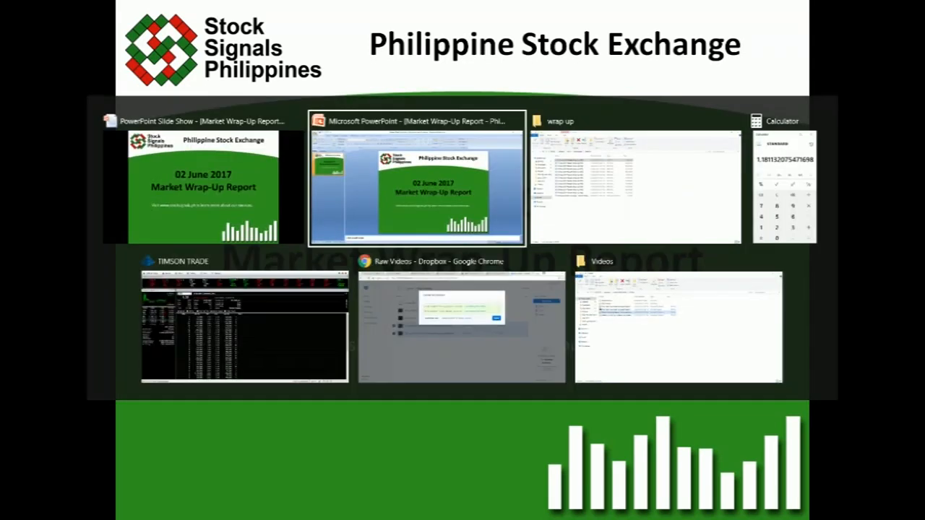
# Switch to the TIMSON TRADE window showing the all-sector gainers and losers snapshot.
pyautogui.click(245, 326)
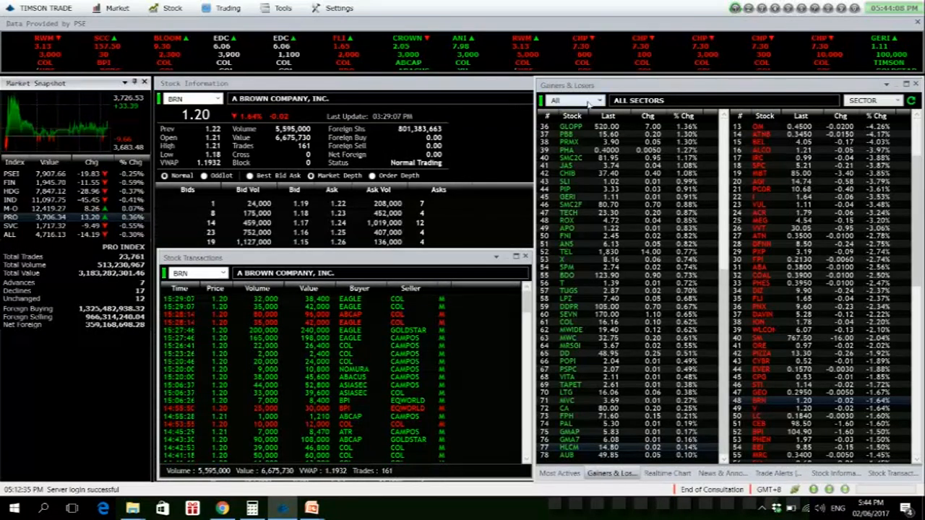
pyautogui.moveTo(573, 172)
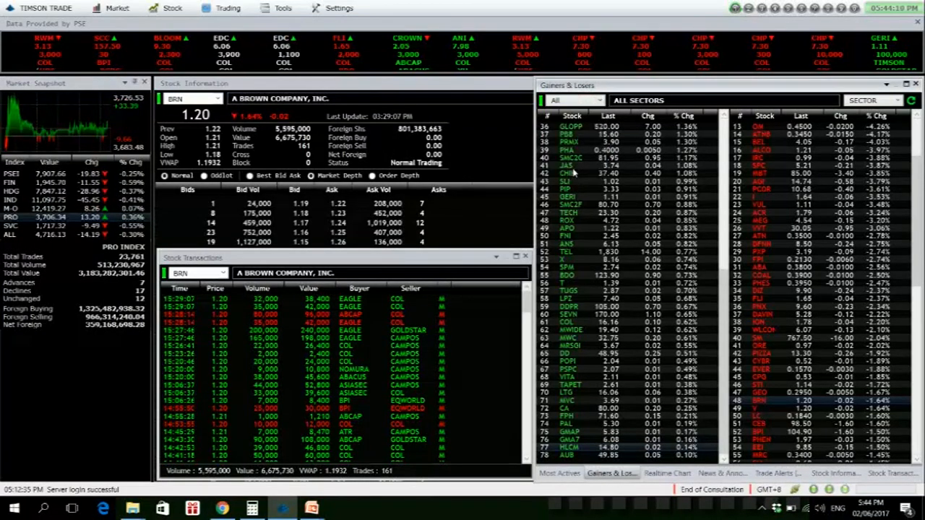
# Filter gainers and losers to Property index stocks and review gainers PRMX, GERI and DD.
pyautogui.click(896, 100)
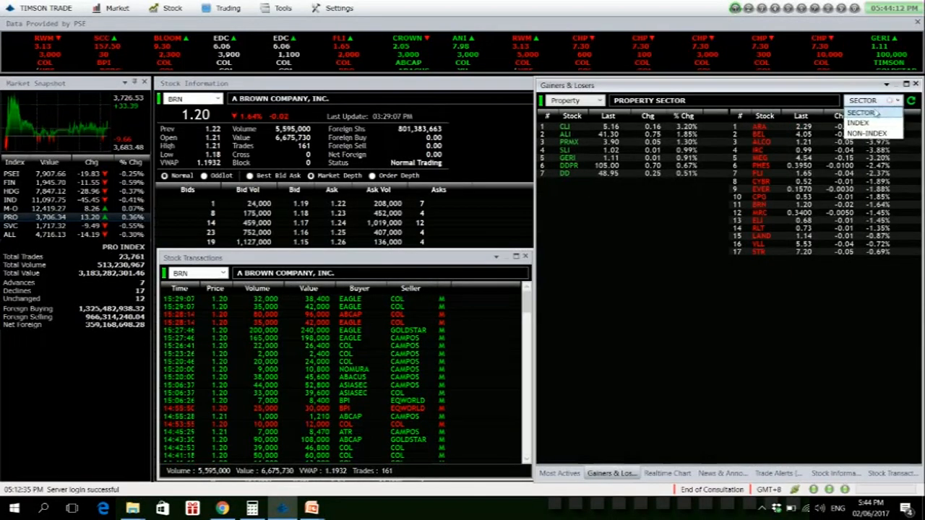
pyautogui.click(859, 122)
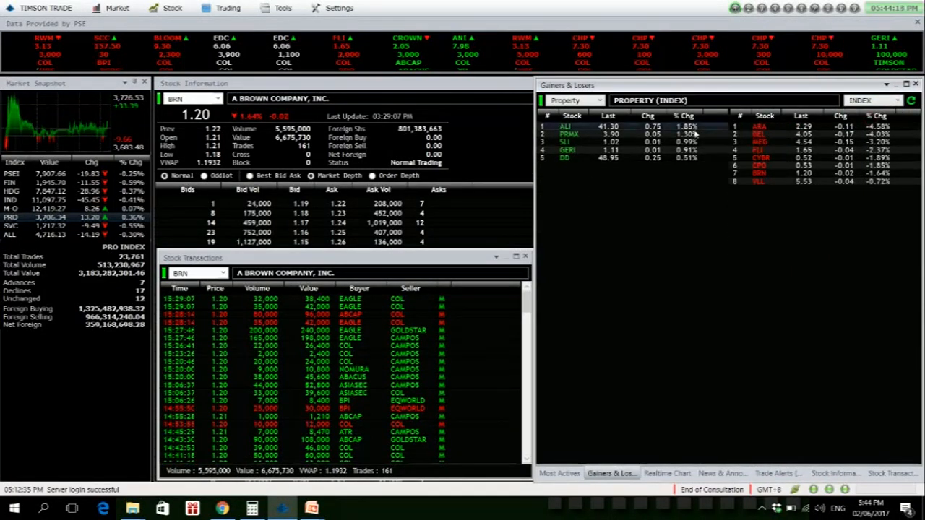
pyautogui.click(565, 127)
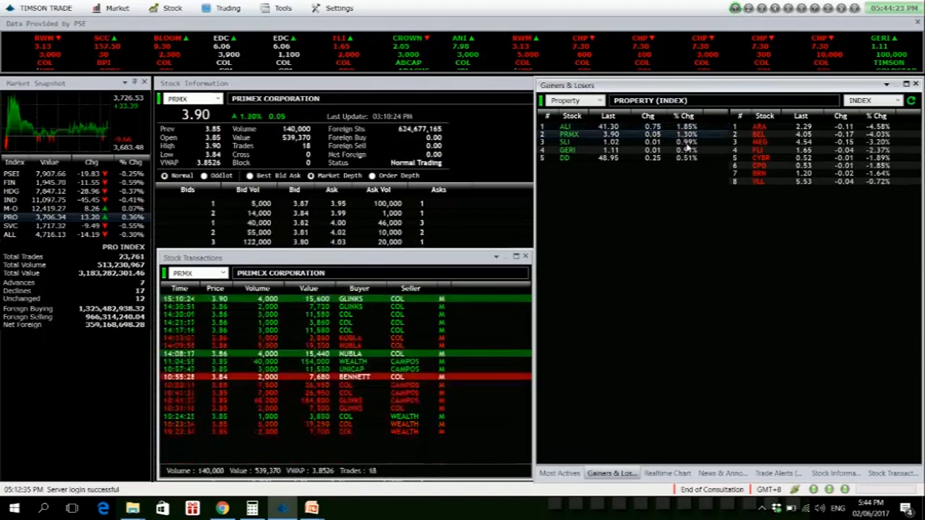
pyautogui.click(569, 142)
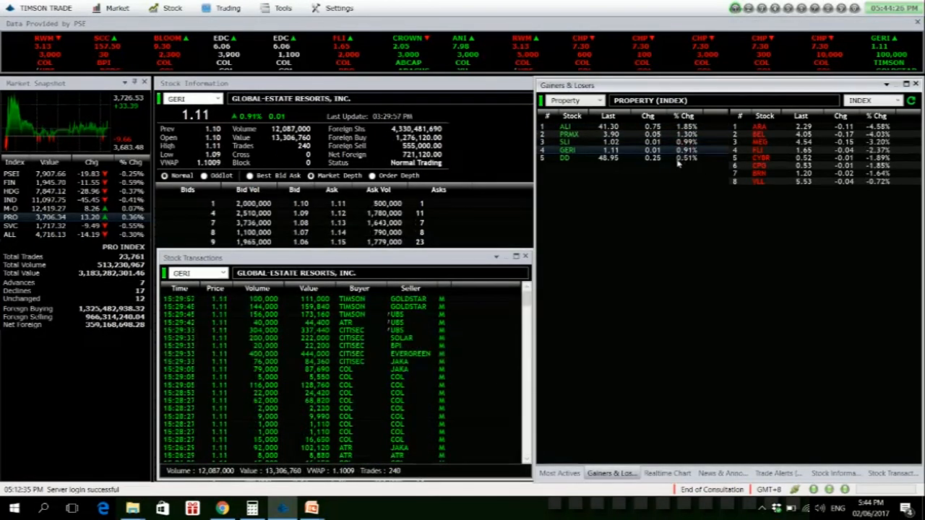
pyautogui.click(564, 157)
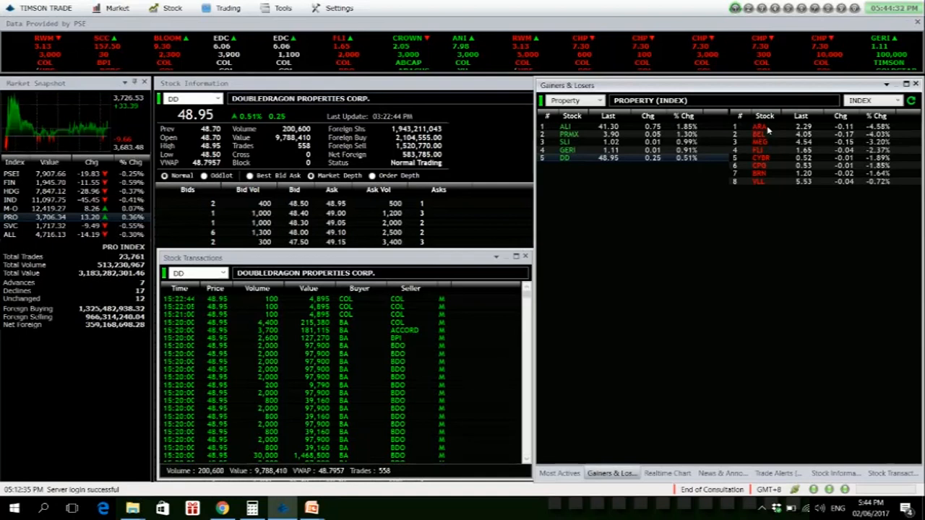
# Review Property losers ARA, MEG, CYBR, BRN and VLL, then show the FIN index summary.
pyautogui.click(759, 126)
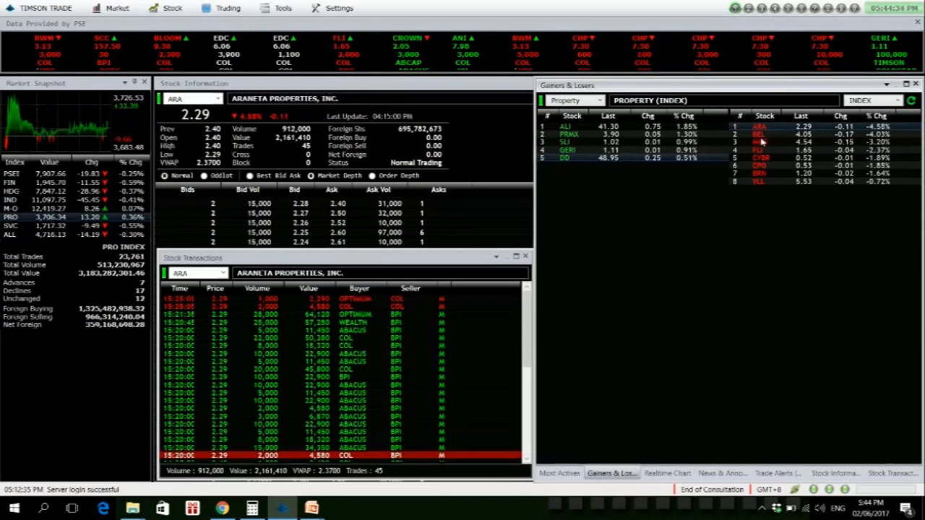
pyautogui.click(760, 134)
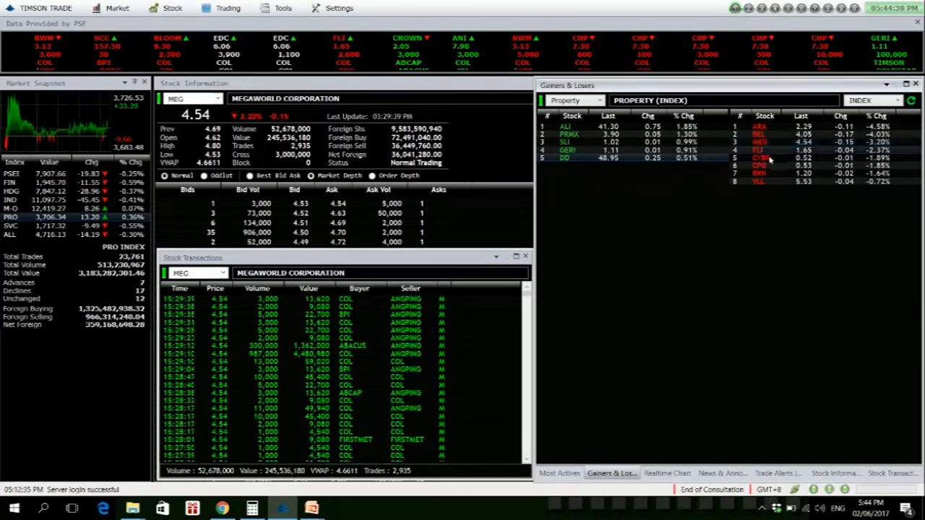
pyautogui.click(760, 158)
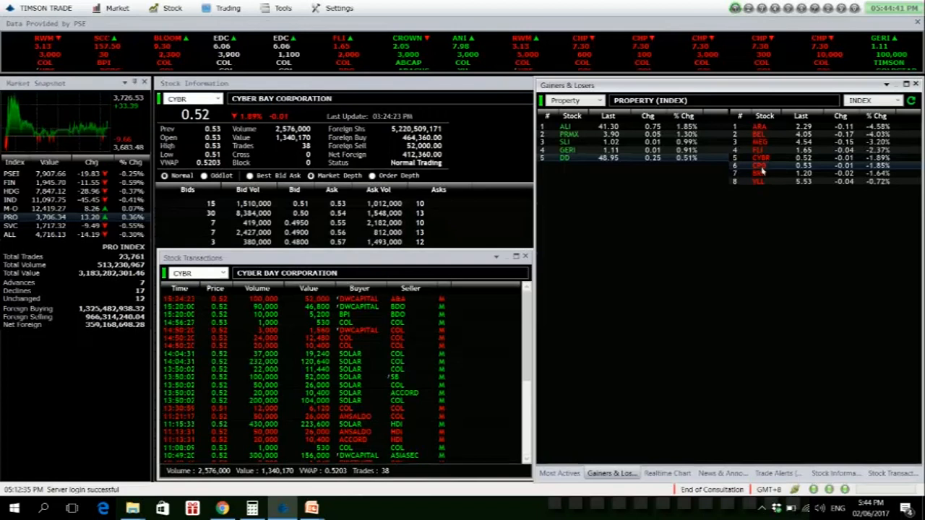
pyautogui.click(763, 174)
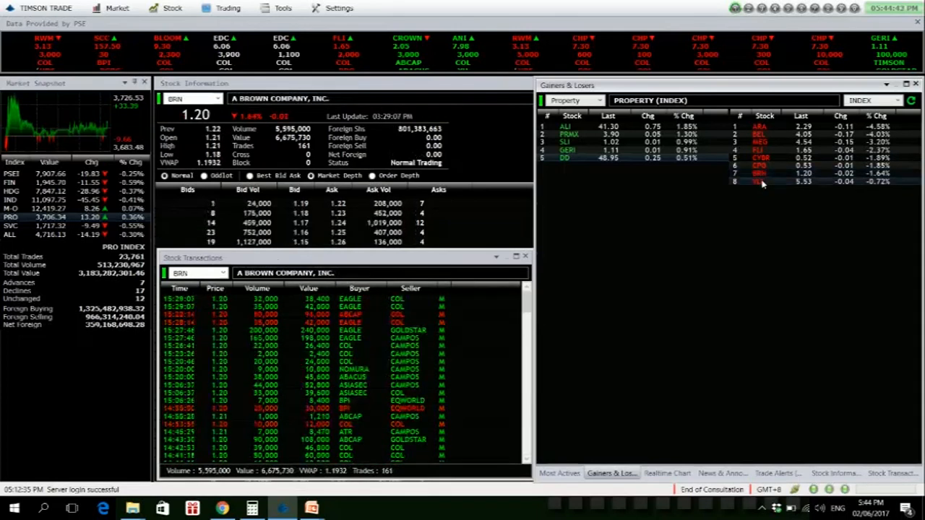
pyautogui.click(764, 181)
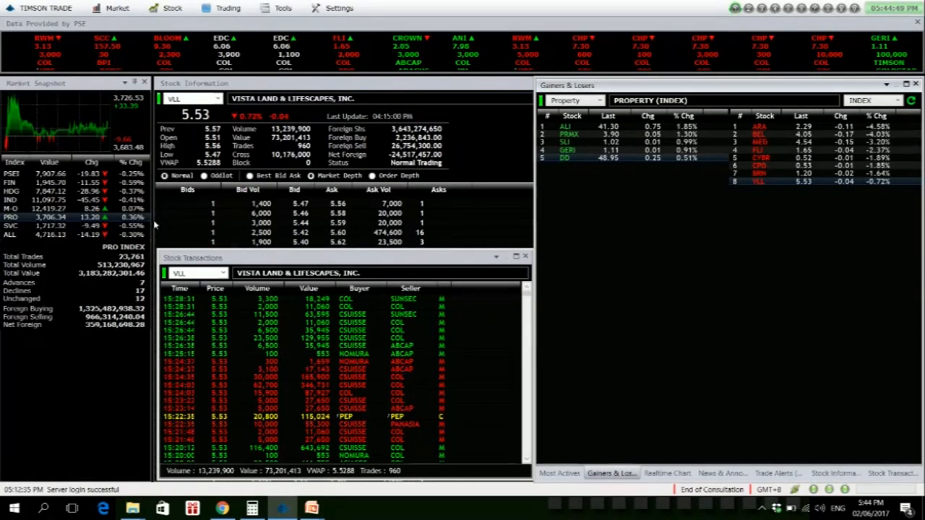
pyautogui.click(10, 182)
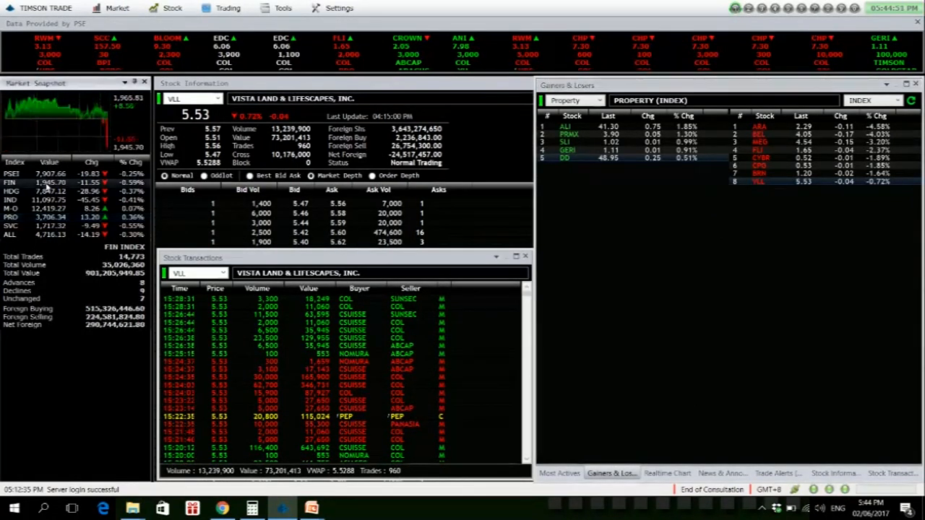
# Filter to Financials and review gainers SECB, PBB, CHIB, BDO and AUB.
pyautogui.click(575, 101)
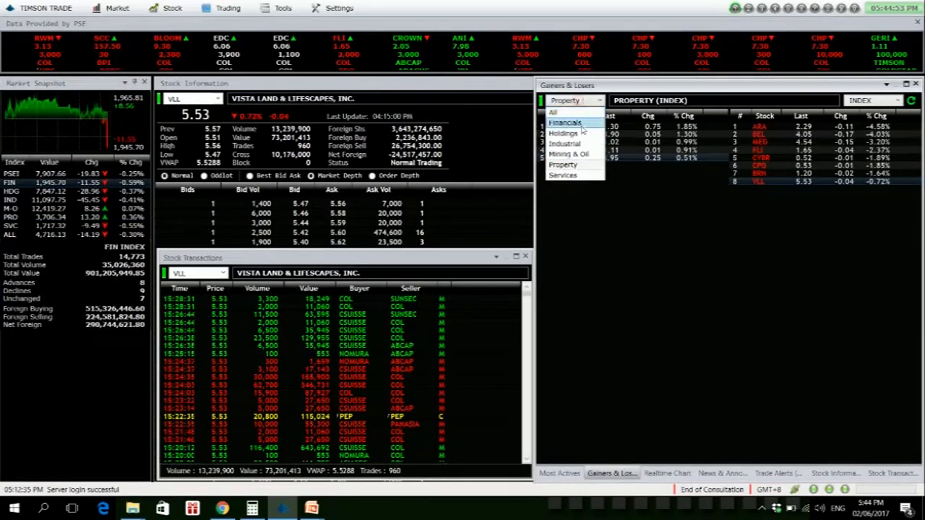
pyautogui.click(565, 122)
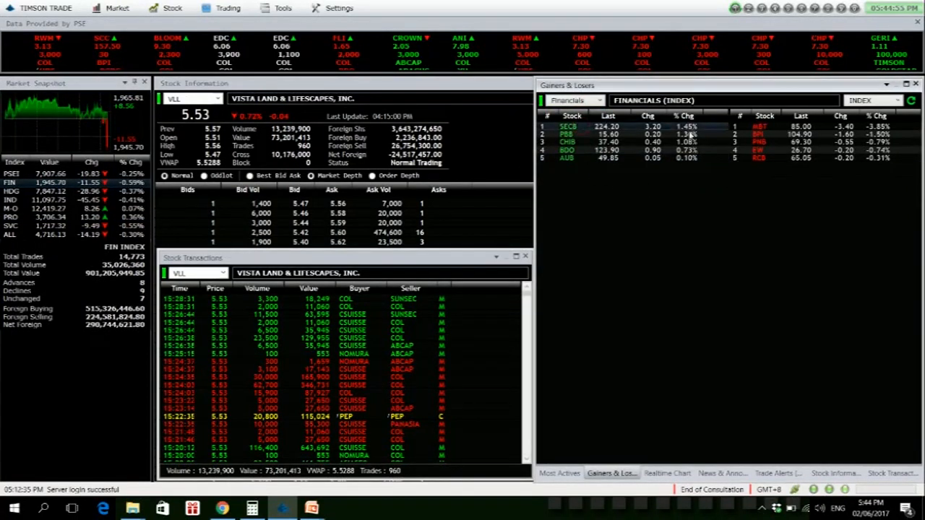
pyautogui.click(569, 127)
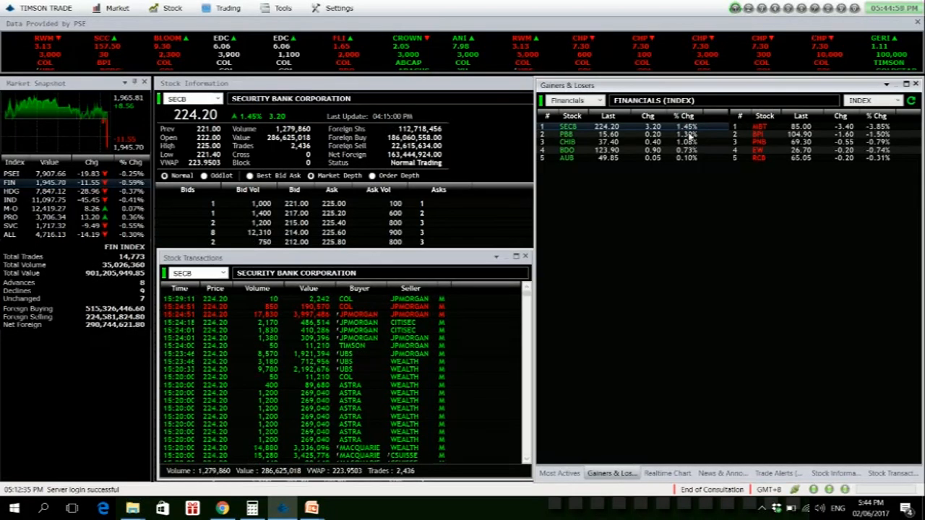
pyautogui.click(567, 135)
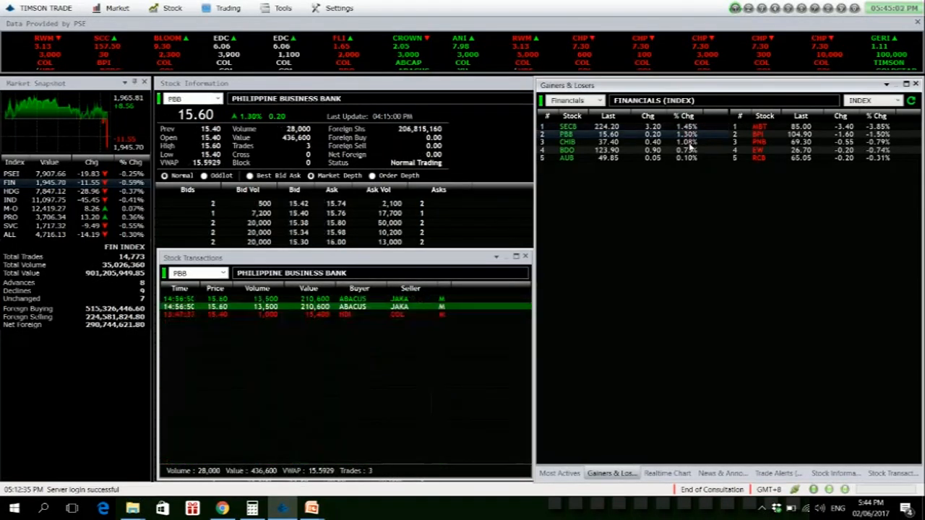
pyautogui.click(566, 142)
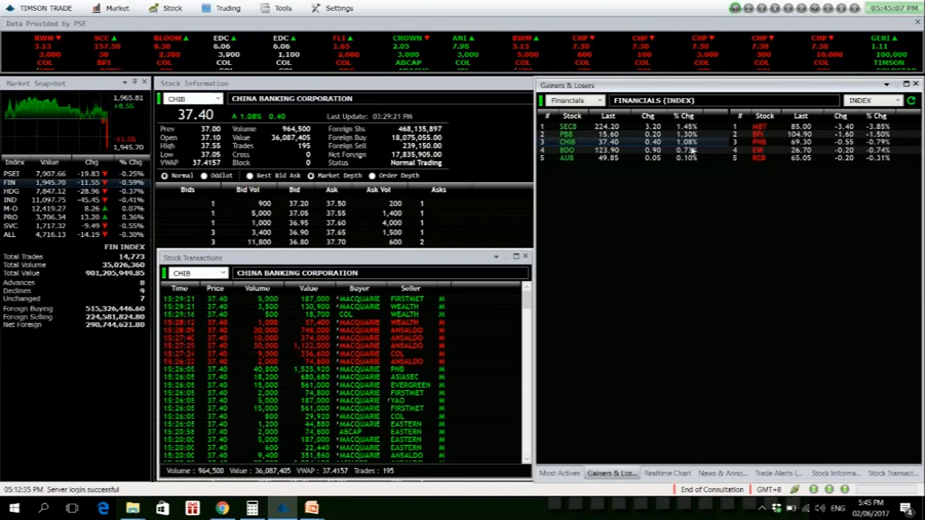
pyautogui.click(568, 151)
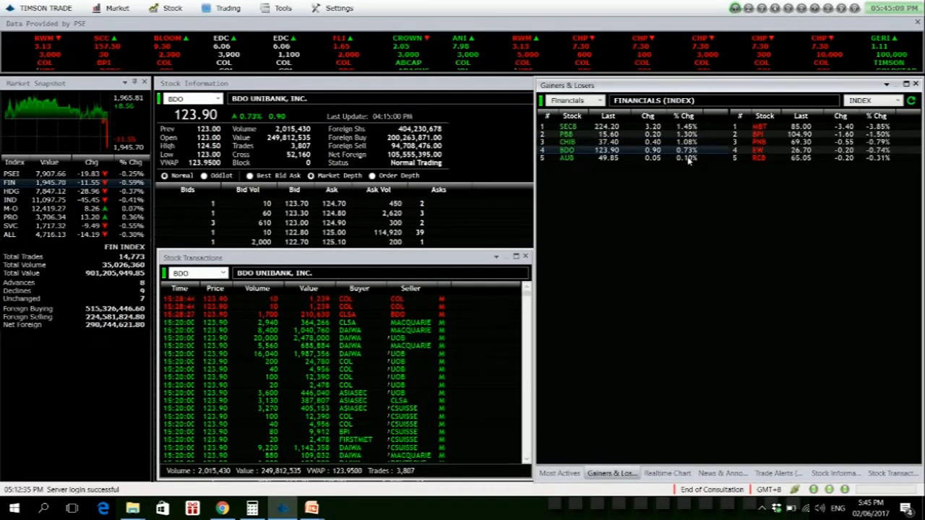
pyautogui.click(566, 158)
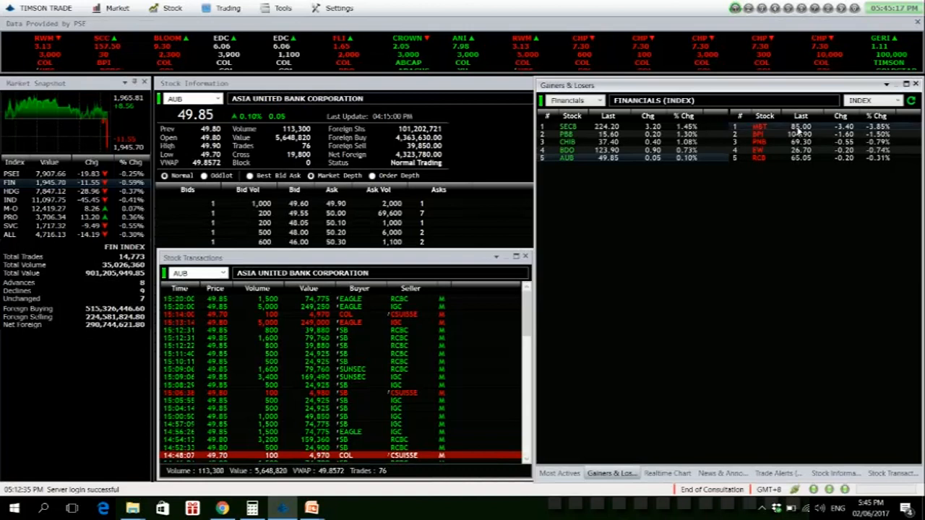
# Review Financials decliners MBT, PNB, EW and RCB quotes and trades.
pyautogui.click(761, 126)
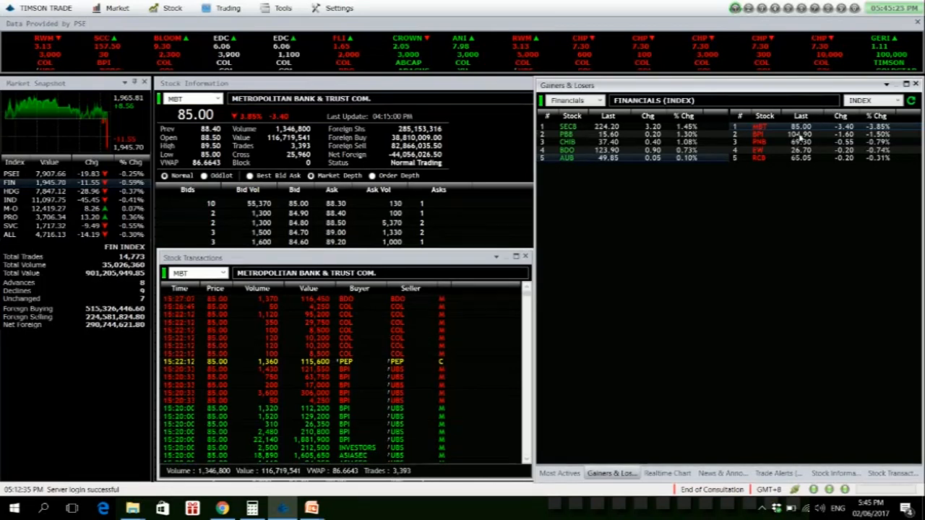
pyautogui.click(759, 135)
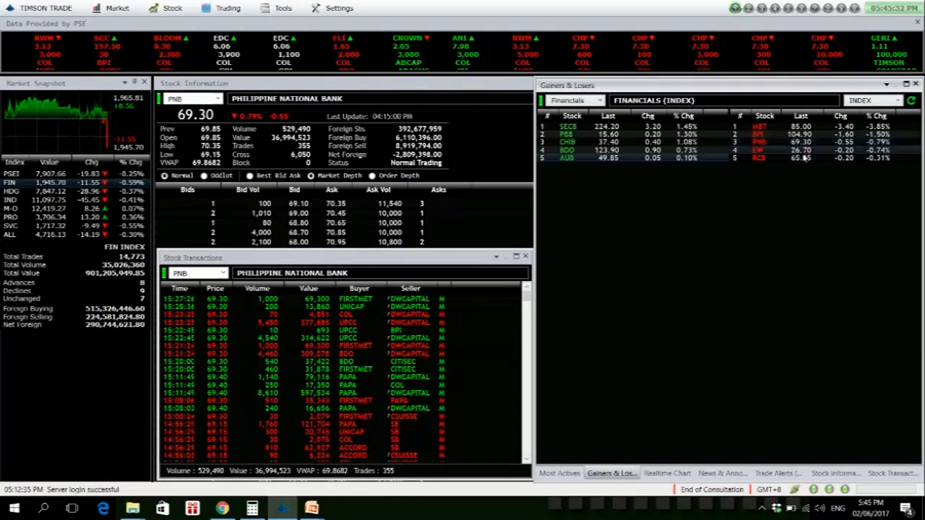
pyautogui.click(759, 150)
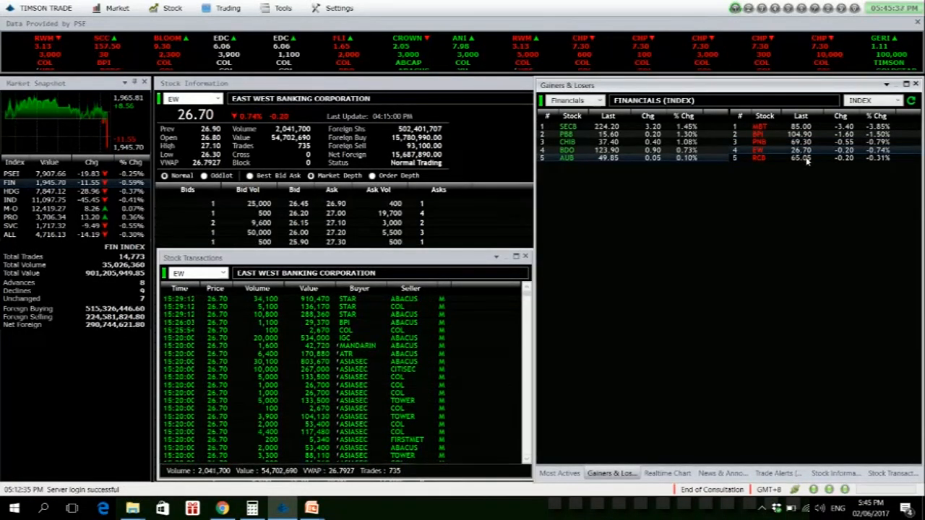
pyautogui.click(758, 158)
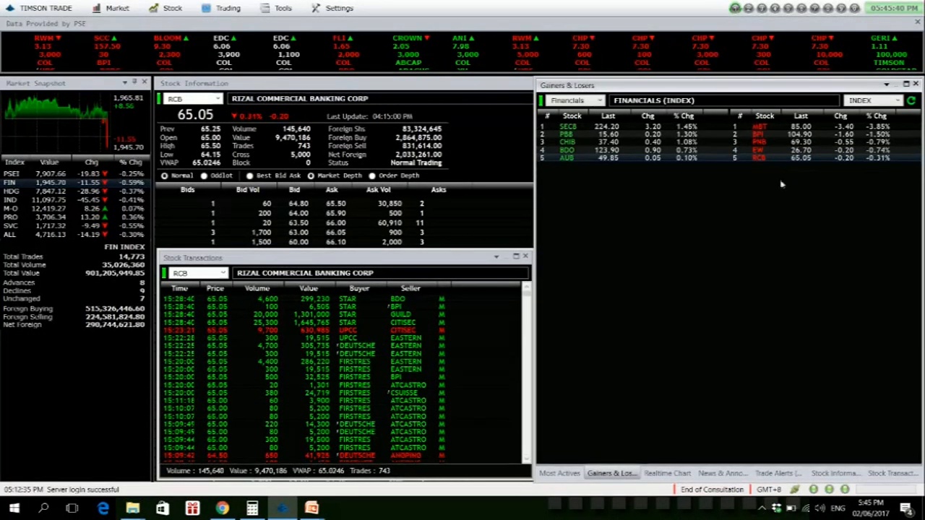
# Show Most Actives across all sectors and load quotes and trades for TEL, URC and TEL again.
pyautogui.click(559, 474)
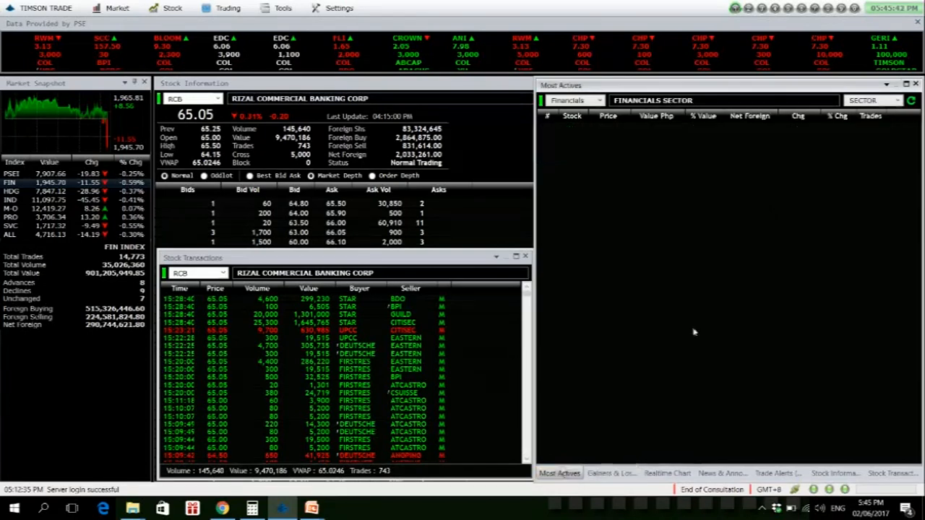
pyautogui.click(894, 100)
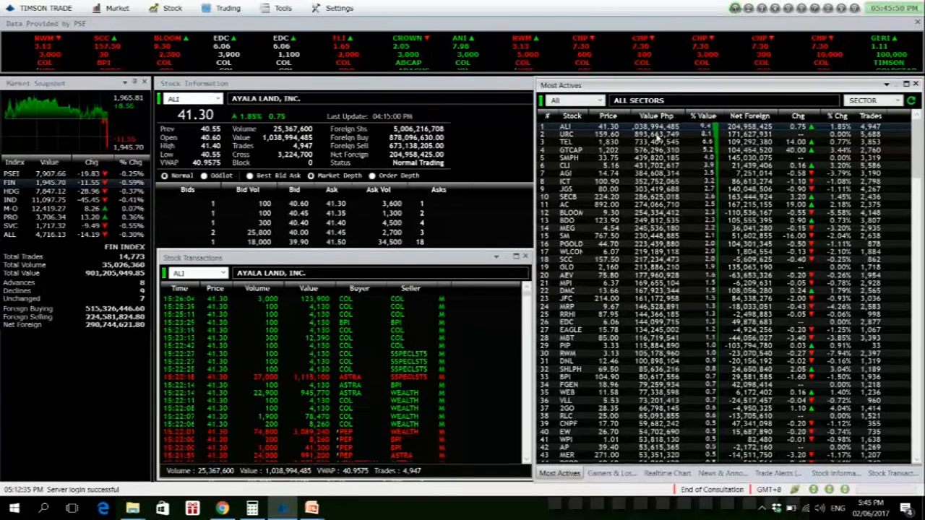
pyautogui.click(571, 134)
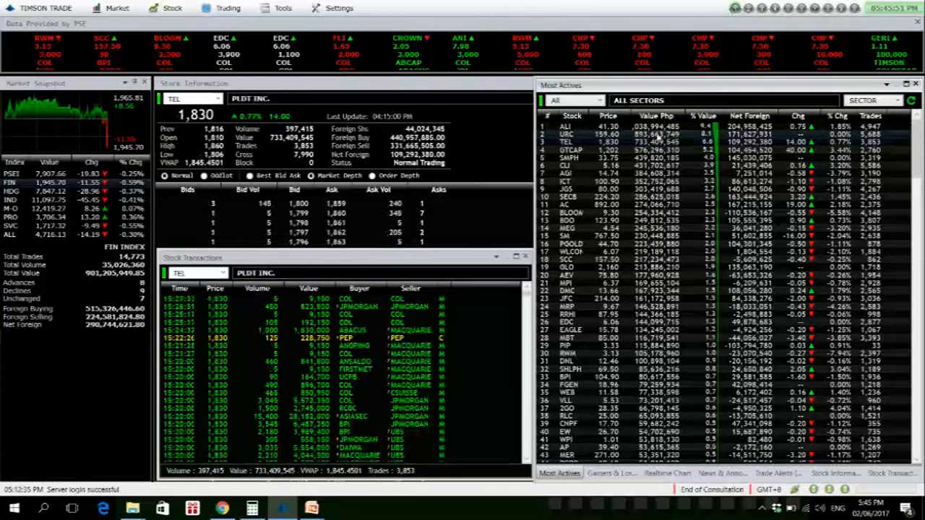
pyautogui.click(571, 135)
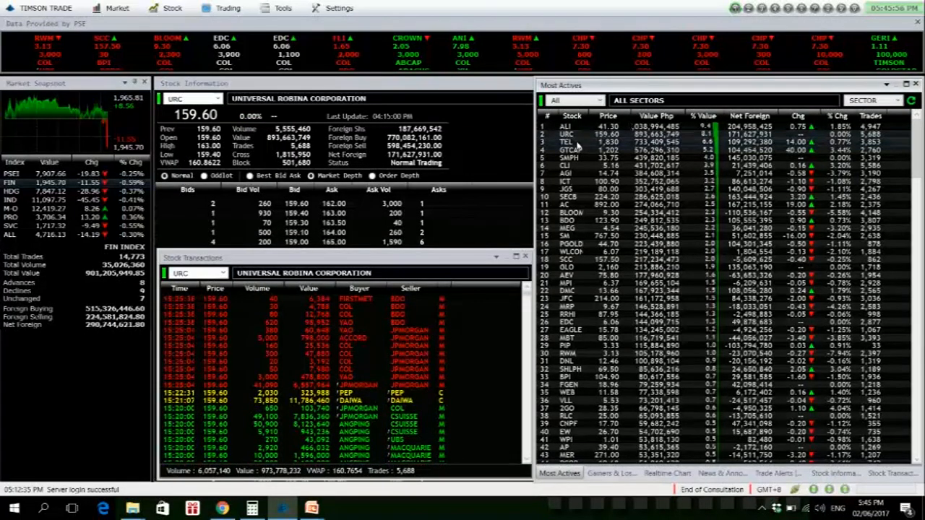
pyautogui.click(566, 142)
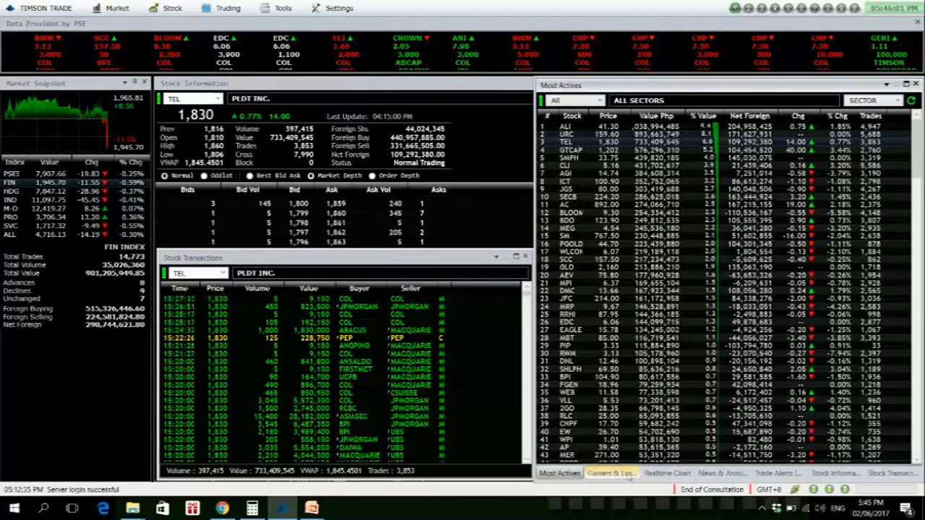
# Return to Gainers & Losers and review top gainers JOH, LSC, CROWN, 2GO and IS.
pyautogui.click(611, 473)
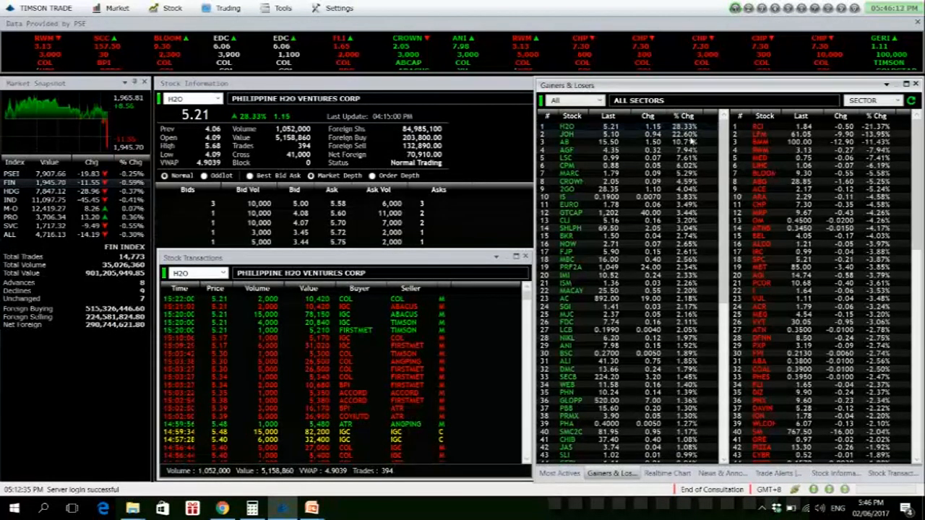
pyautogui.click(568, 135)
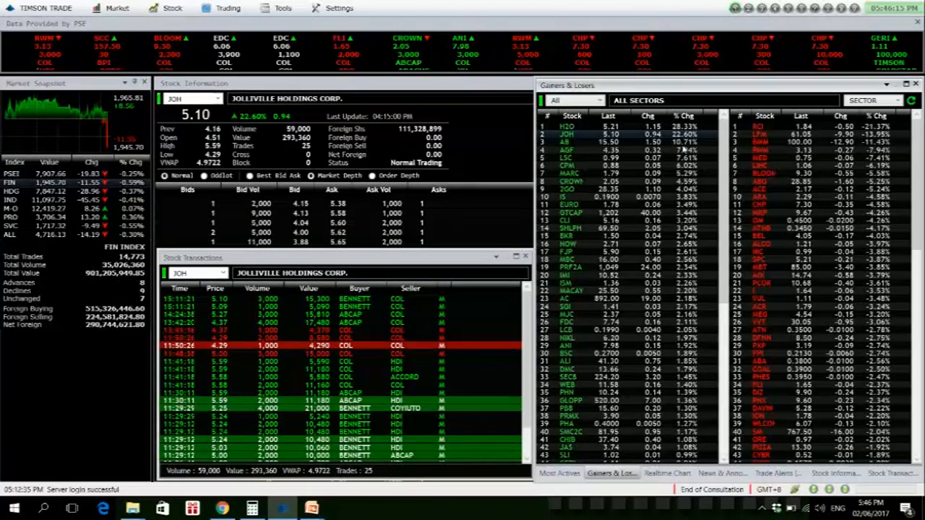
pyautogui.click(565, 142)
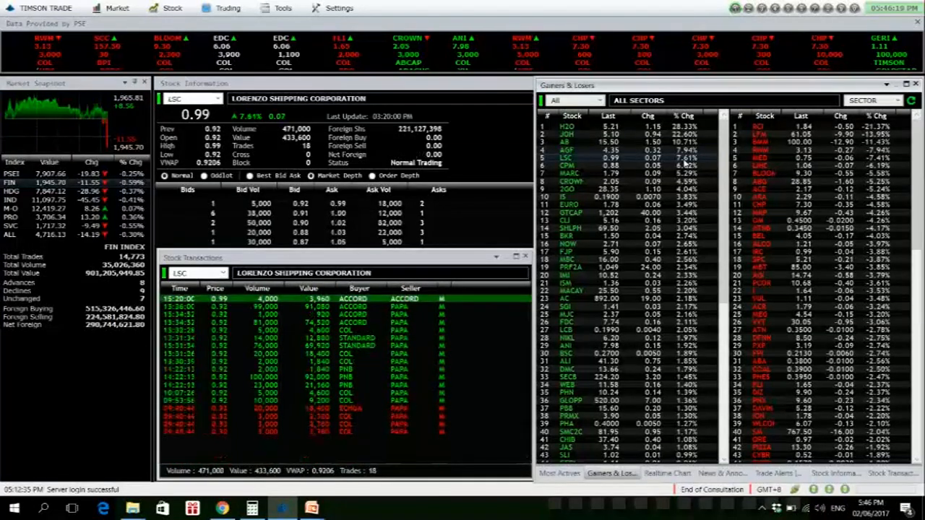
pyautogui.click(568, 166)
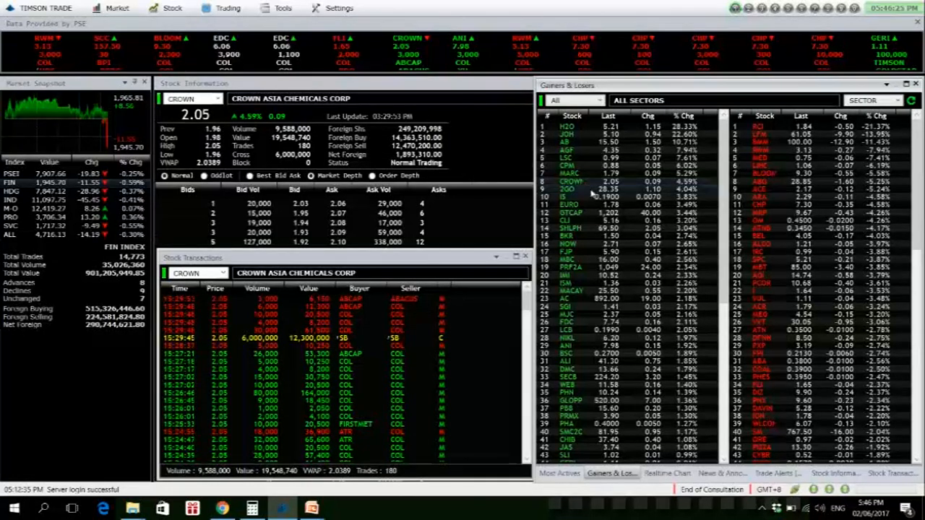
pyautogui.click(567, 189)
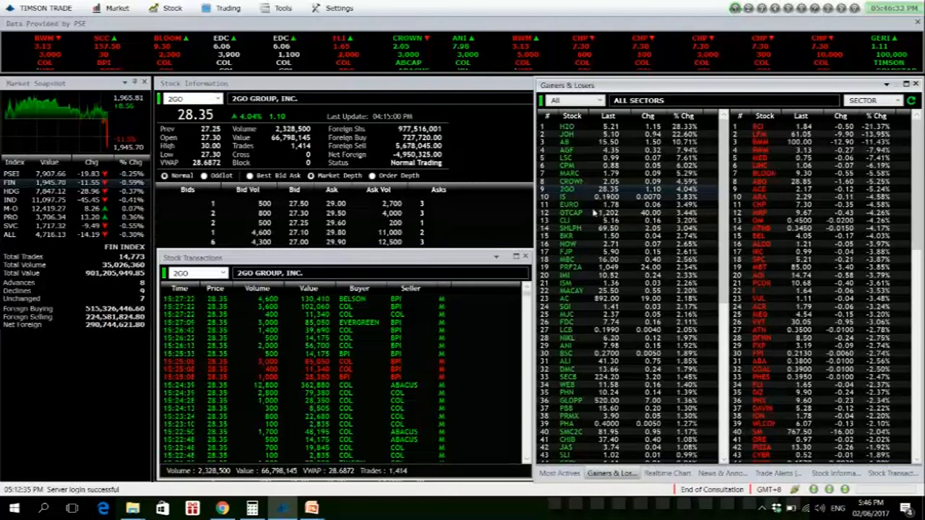
pyautogui.click(568, 196)
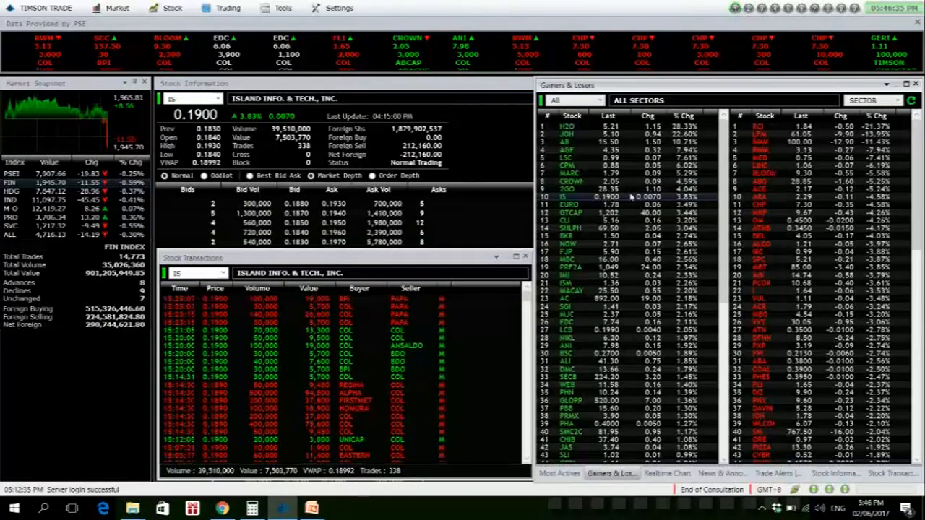
# Check top losers RCI and MED, then read News & Announcements with the Foreign Market Update expanded.
pyautogui.click(765, 126)
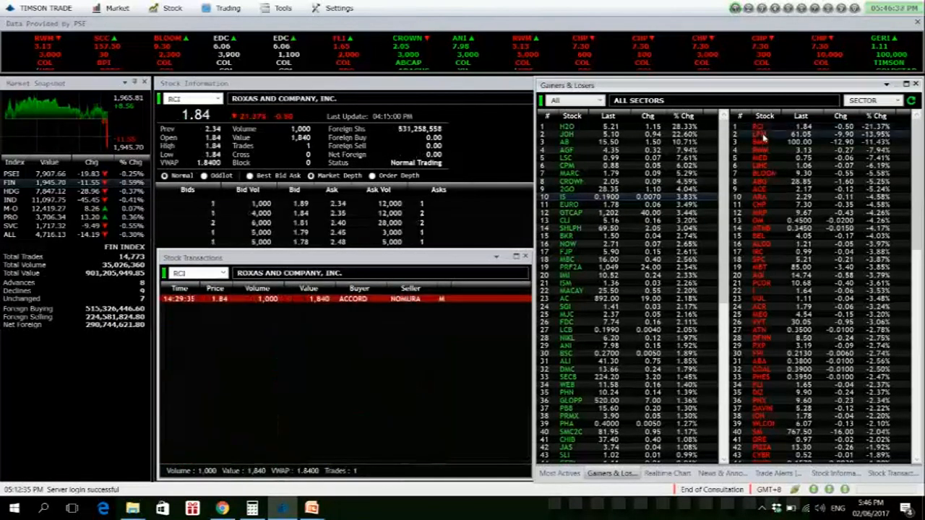
pyautogui.click(760, 151)
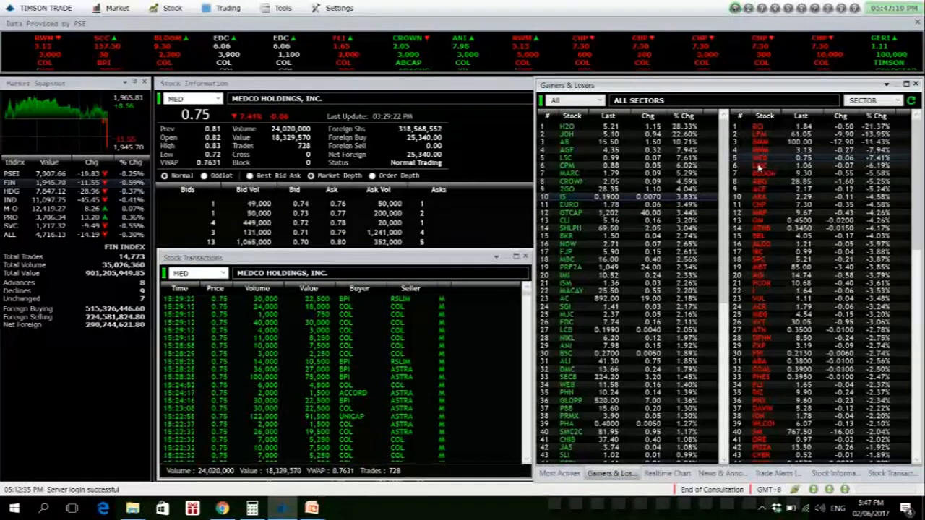
pyautogui.click(759, 166)
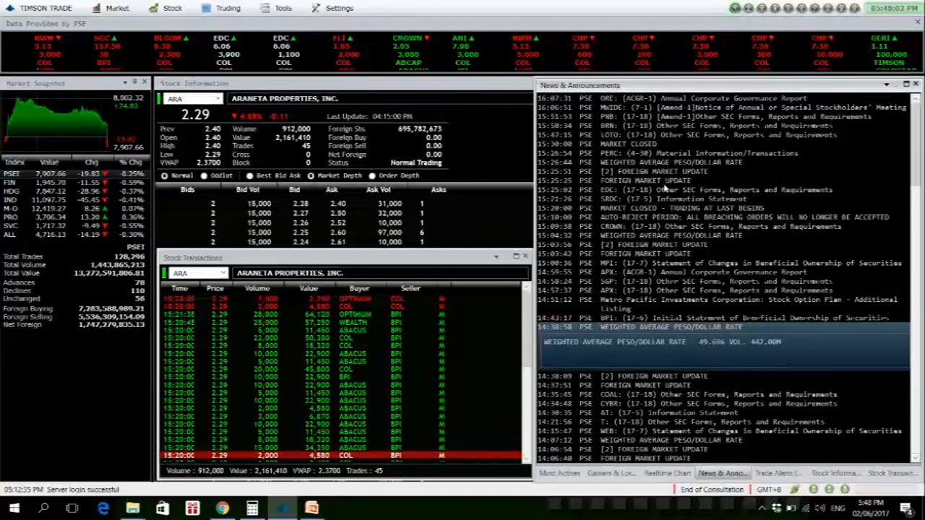
pyautogui.click(651, 180)
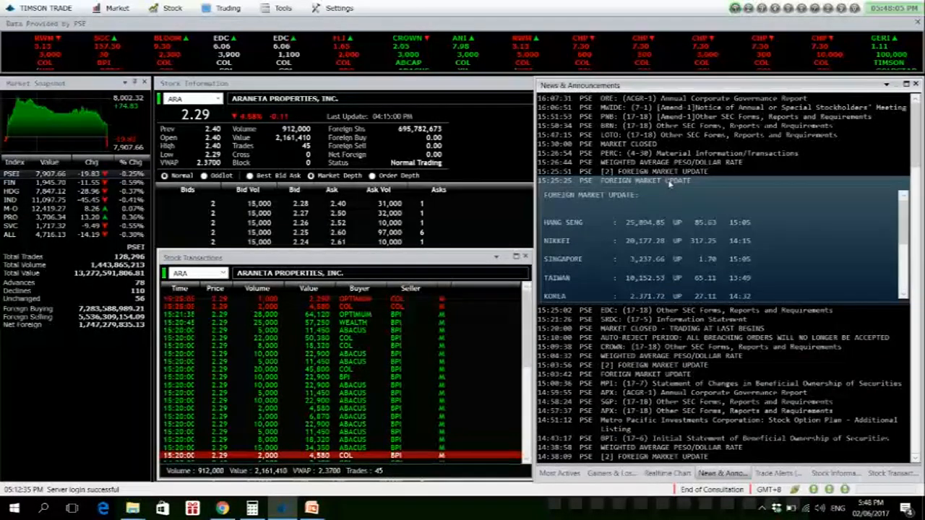